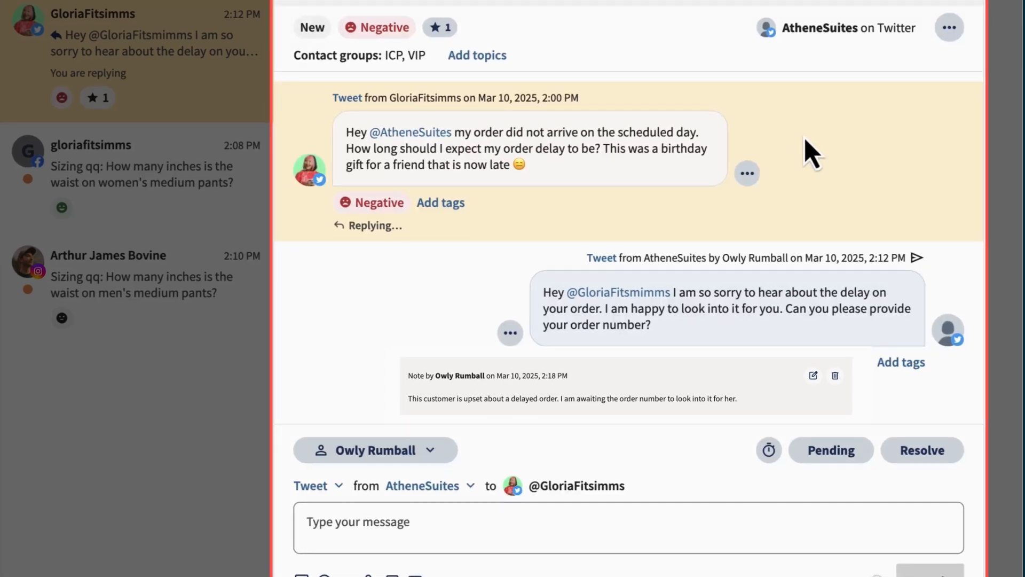
Like the customer's delayed-order tweet, add the Billing topic, and tag it Customer Inquiry
left_click(746, 173)
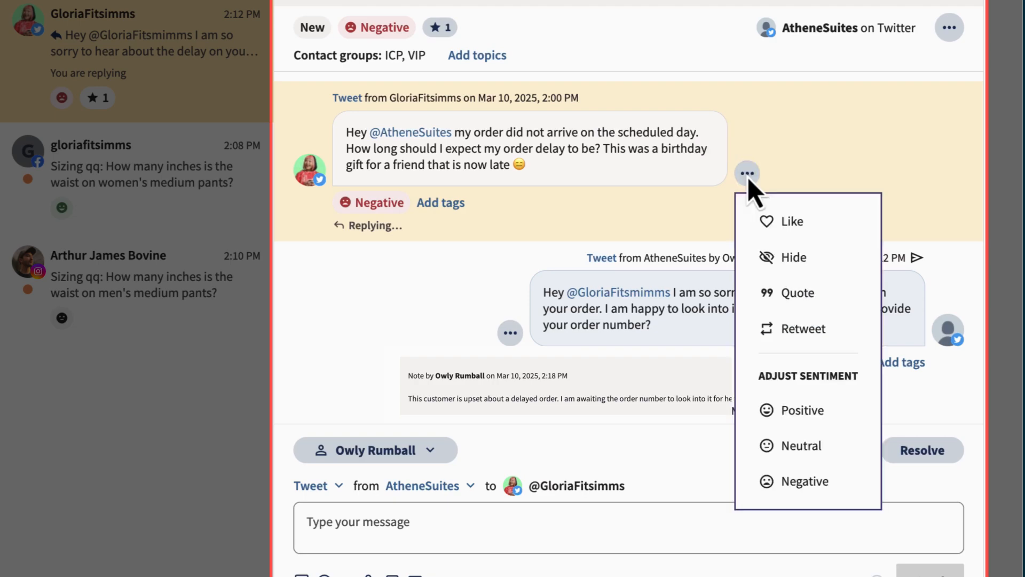
left_click(790, 221)
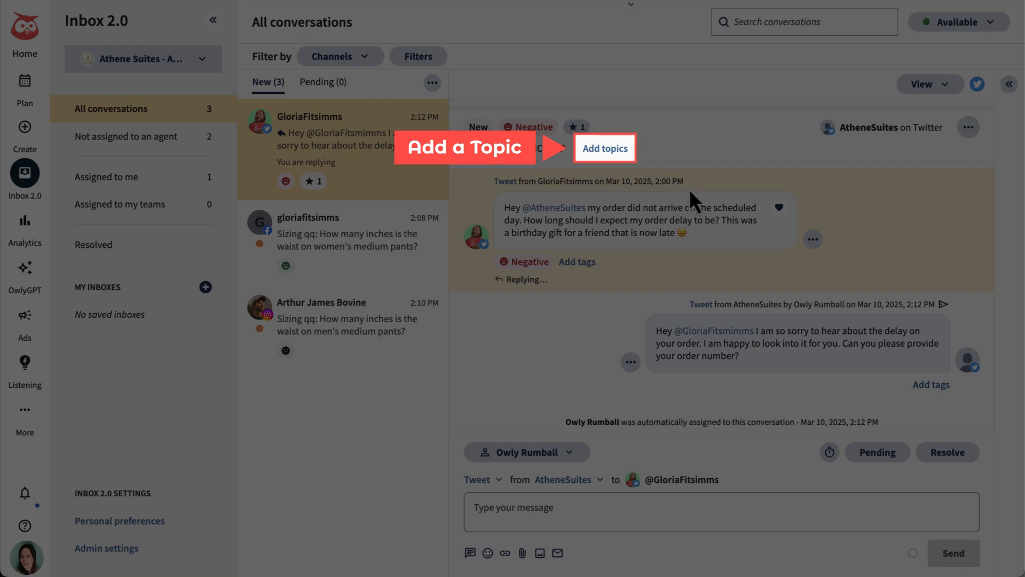
left_click(603, 147)
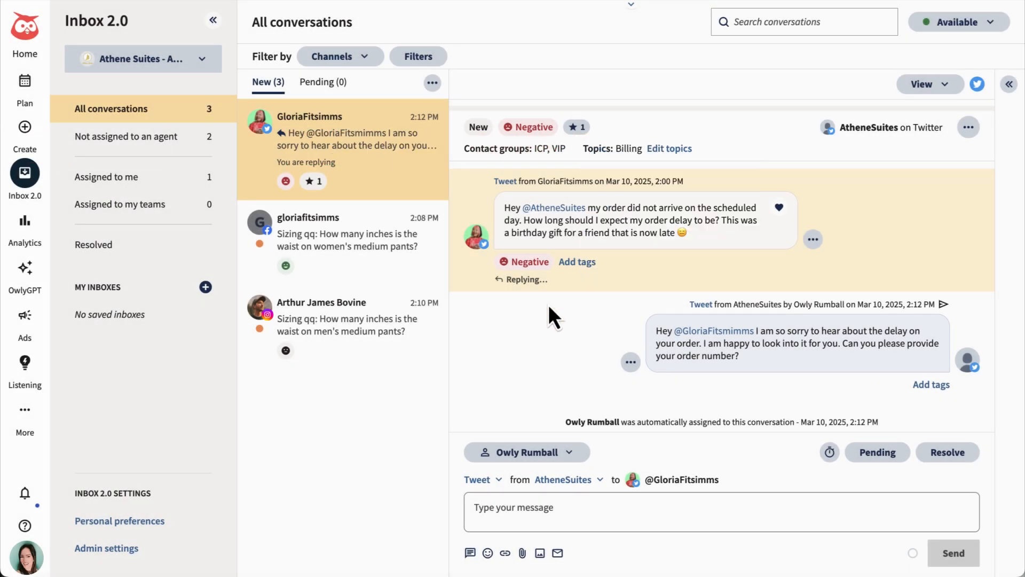
left_click(576, 261)
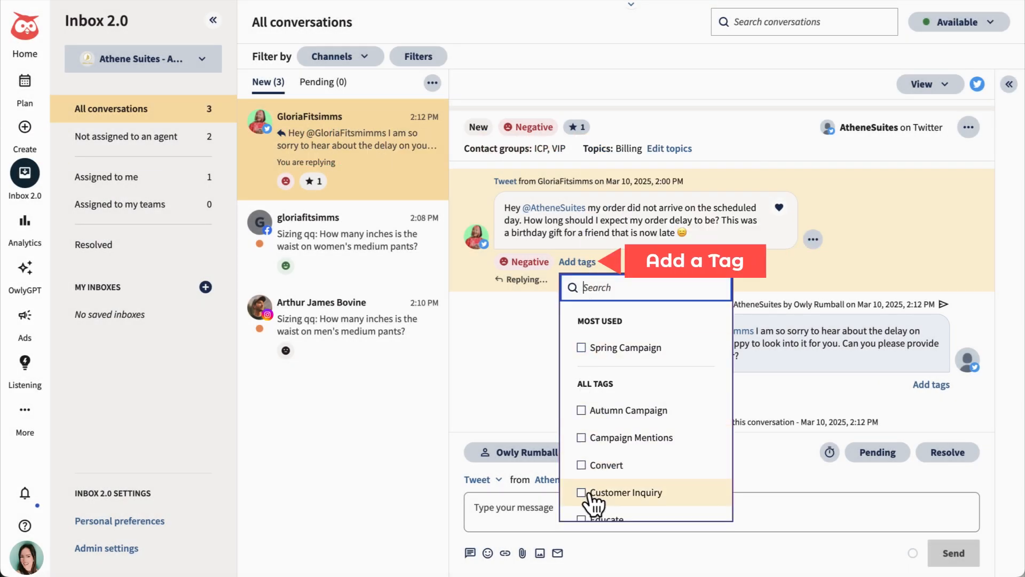
left_click(580, 491)
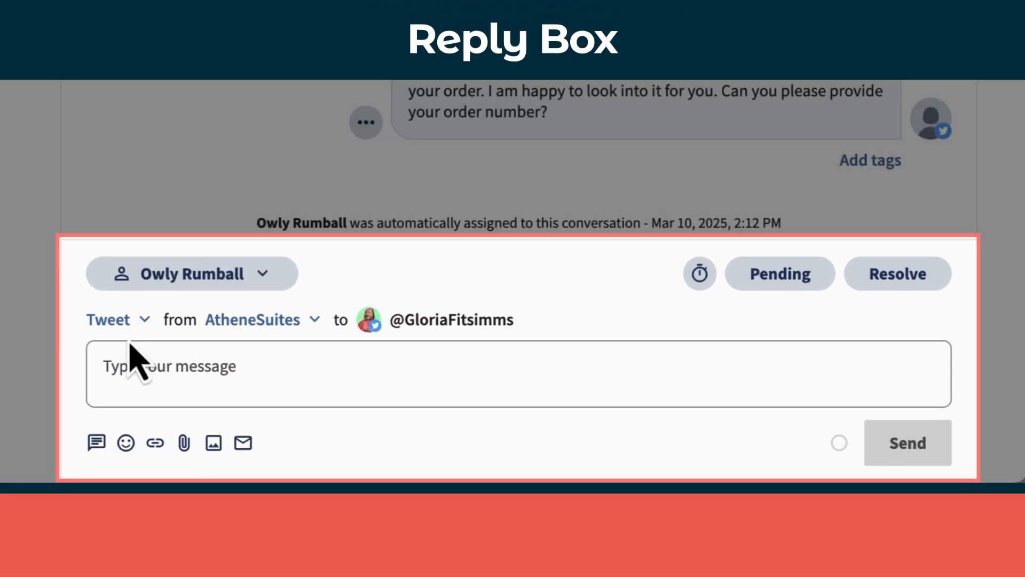
Draft the 30-day return policy reply and store it as a saved reply titled Return Policy
type("Hello! We have a 30 day return policy on all of our items and free return shipping. You can find all information about shipping and returns at www.atheneclothing.com/returns")
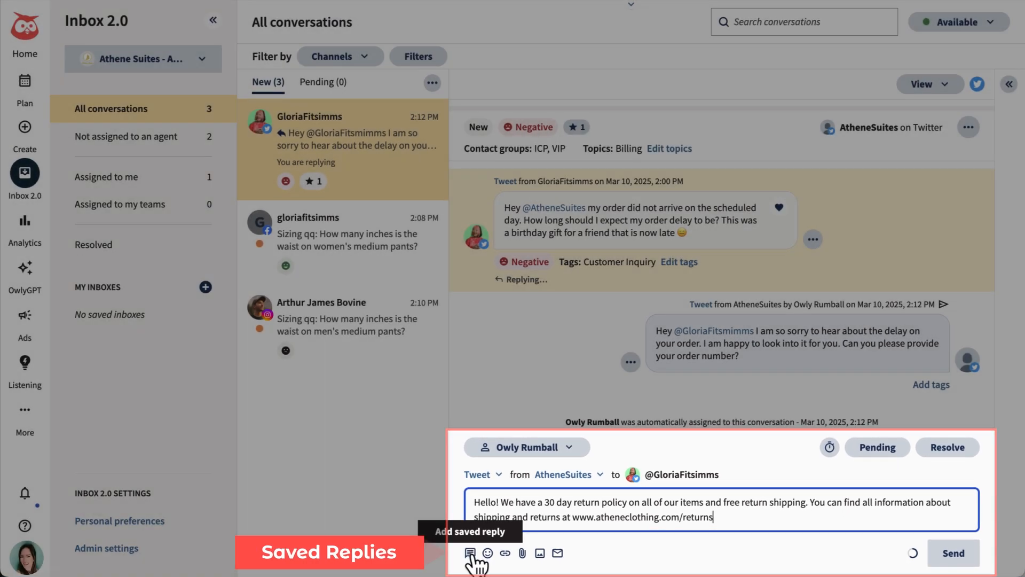
left_click(470, 552)
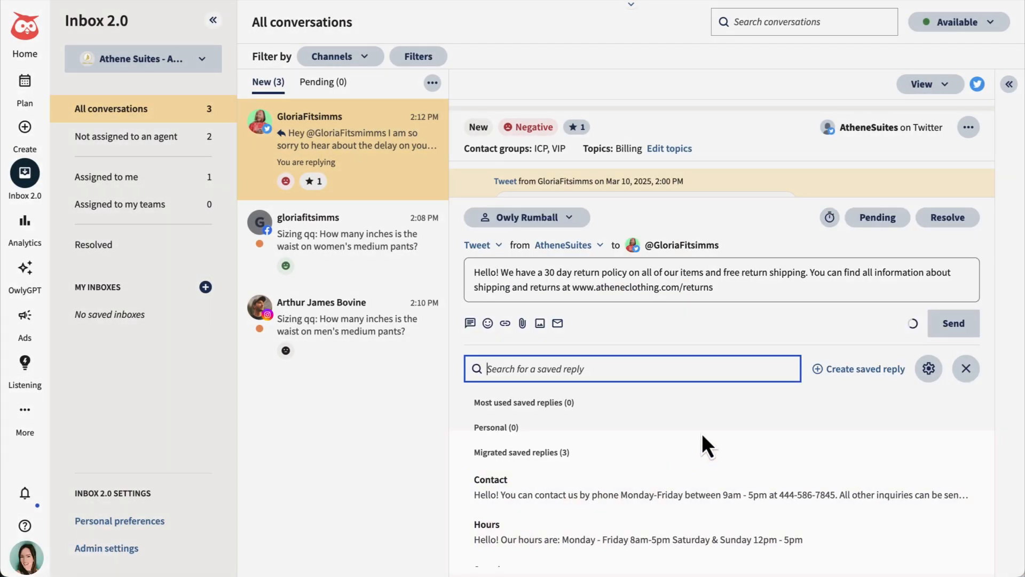
left_click(865, 368)
type("Return Policy")
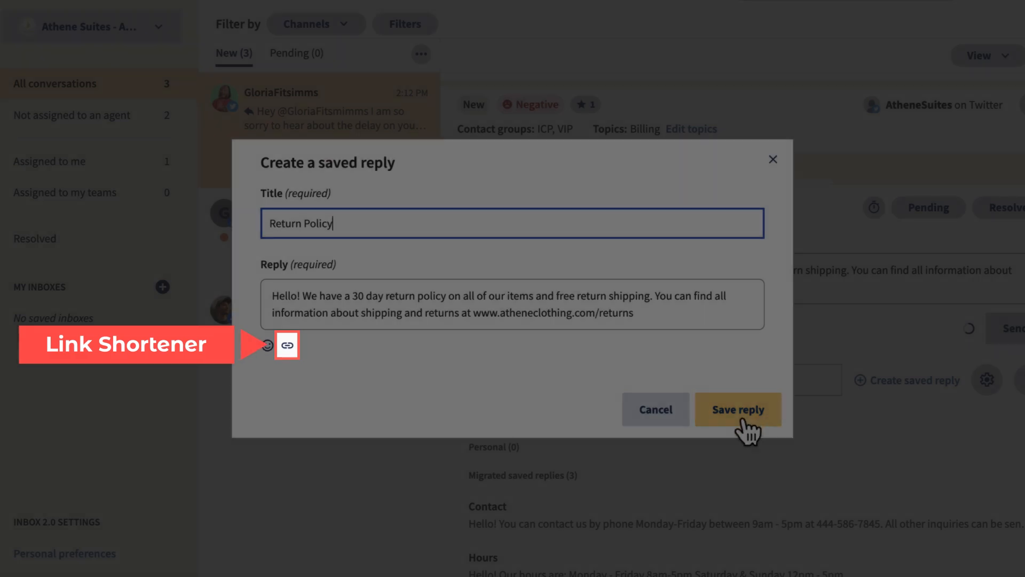
left_click(738, 409)
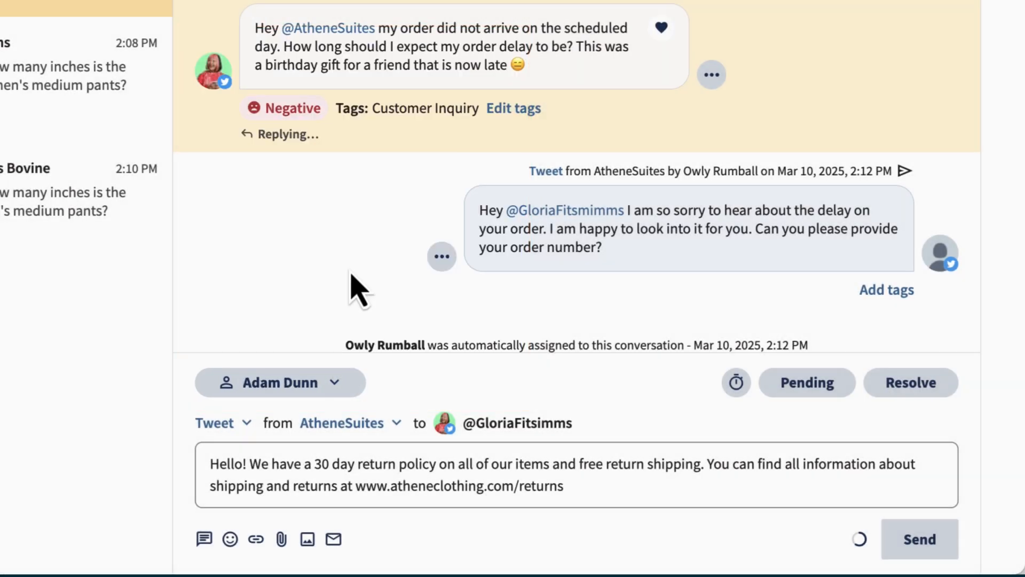
Show the pending-with-boomerang options for the conversation, set to 15 minutes
left_click(735, 382)
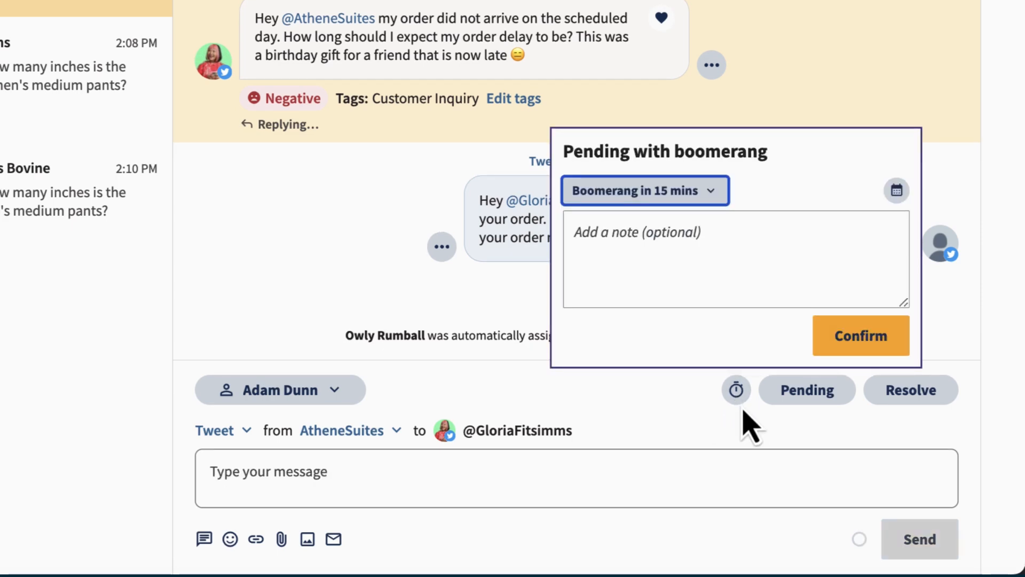
left_click(735, 389)
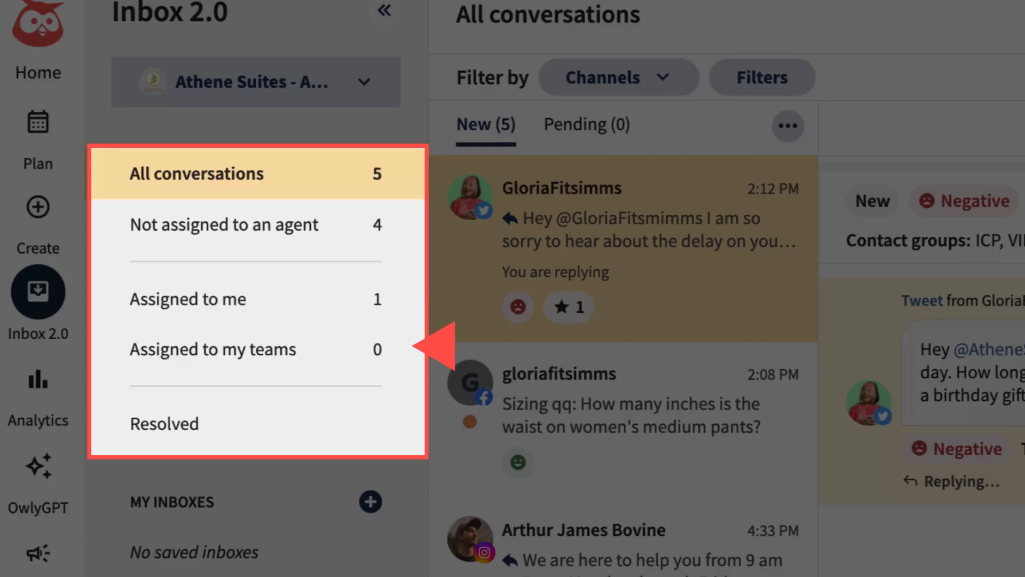
mouse_move(425, 350)
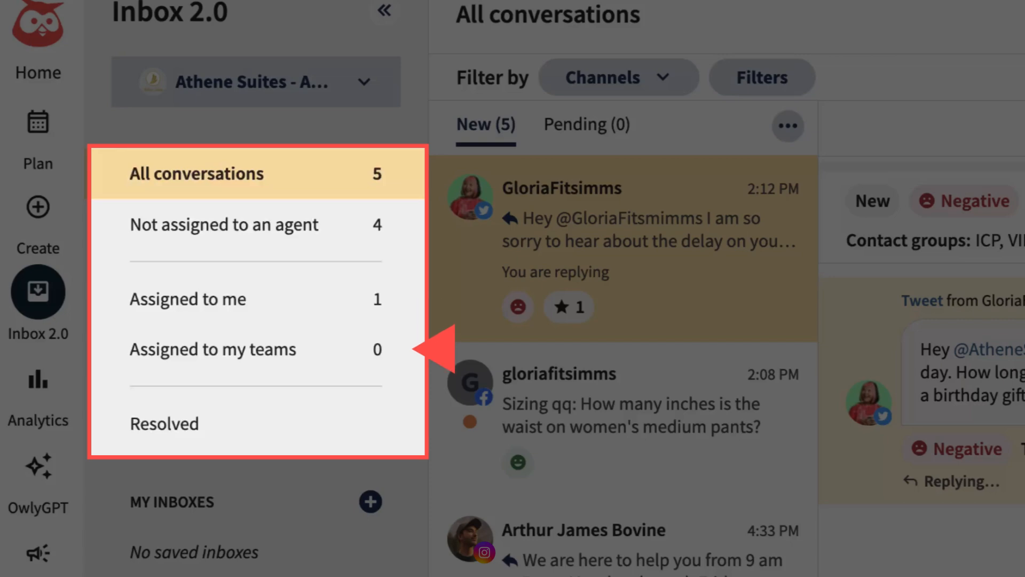
mouse_move(432, 424)
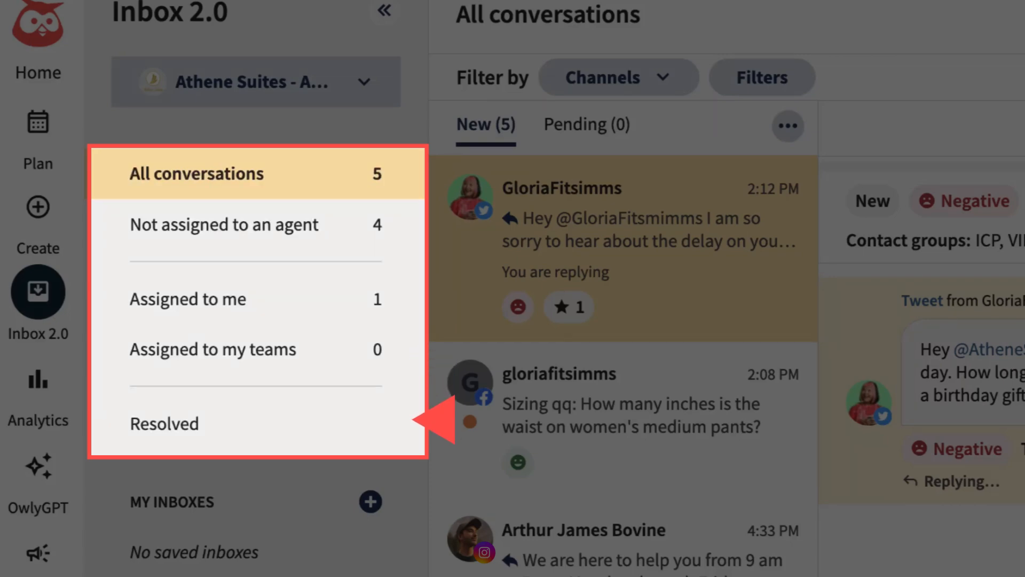
left_click(560, 108)
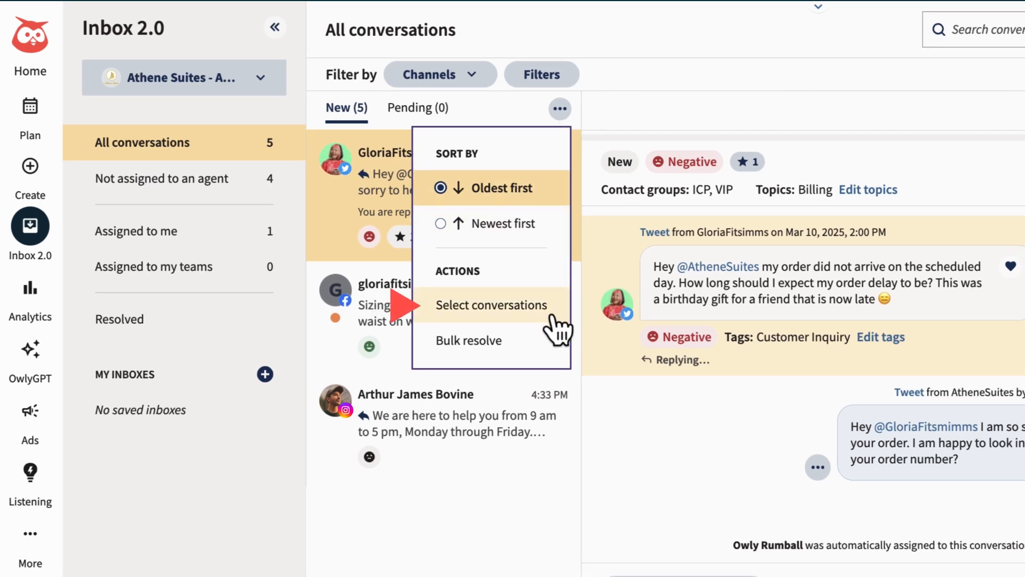
mouse_move(467, 341)
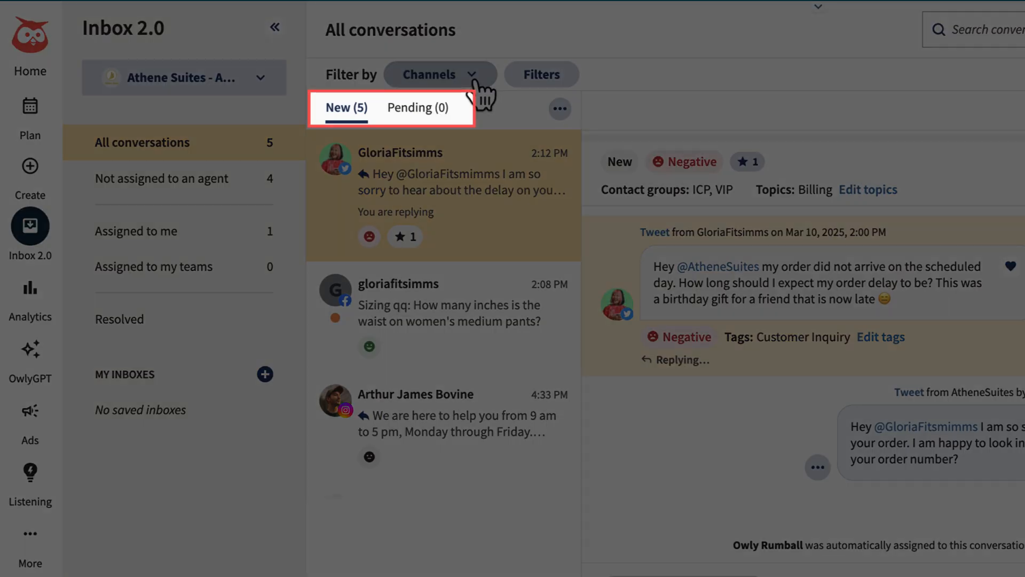
left_click(559, 109)
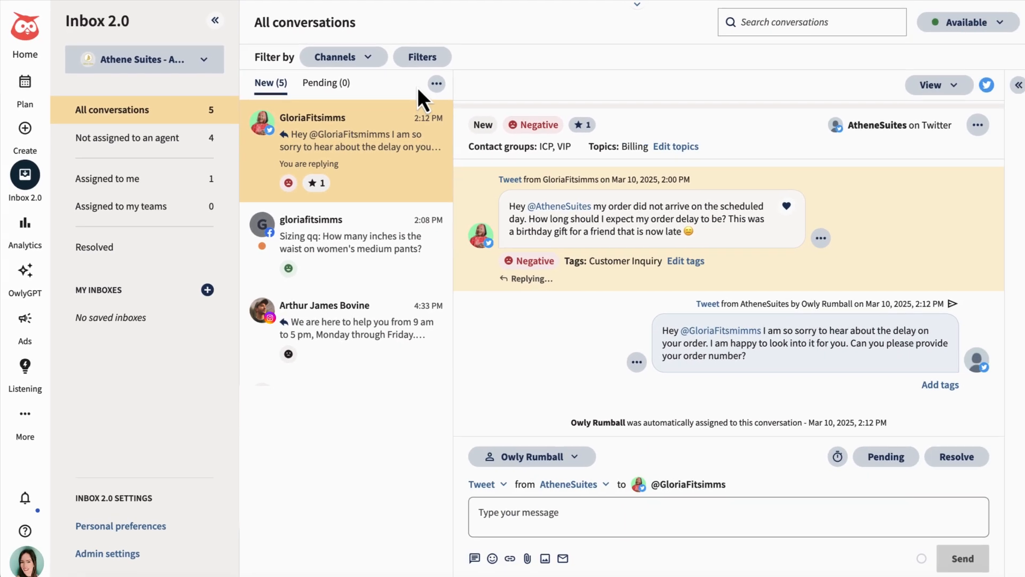
Filter to private Facebook and Instagram conversations and save them as the Meta Private Messages inbox
left_click(422, 56)
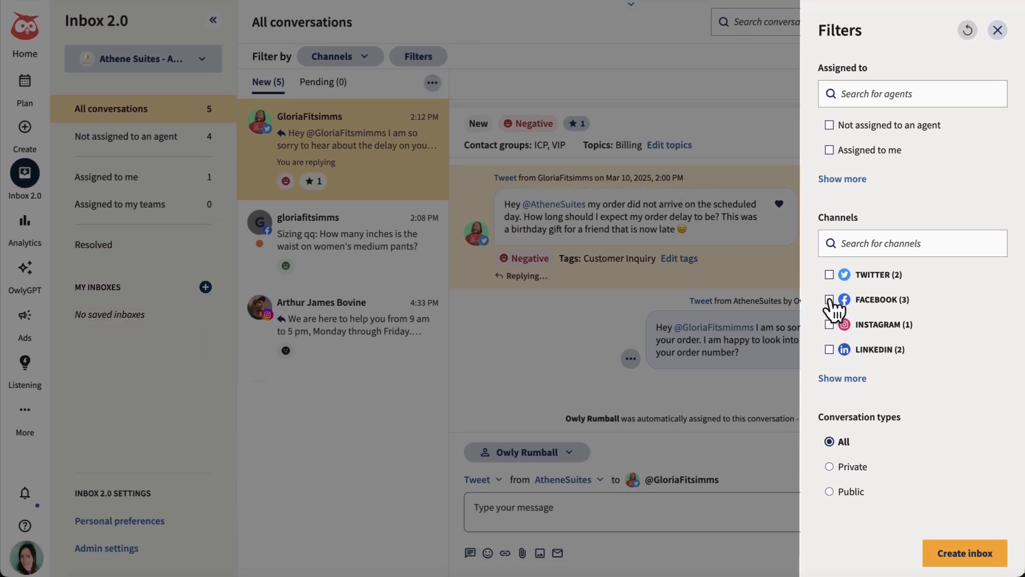
left_click(828, 324)
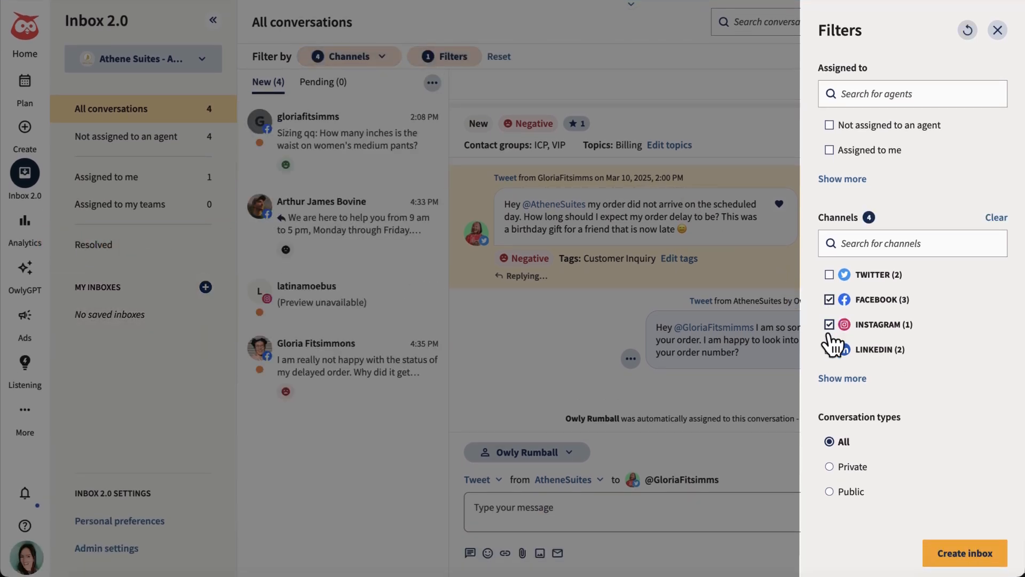
left_click(829, 467)
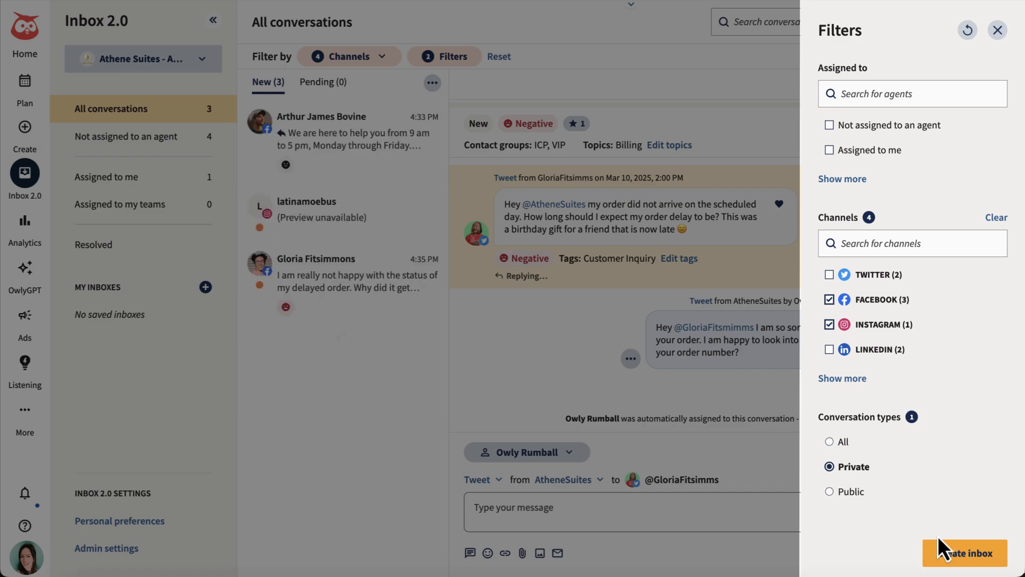
left_click(964, 552)
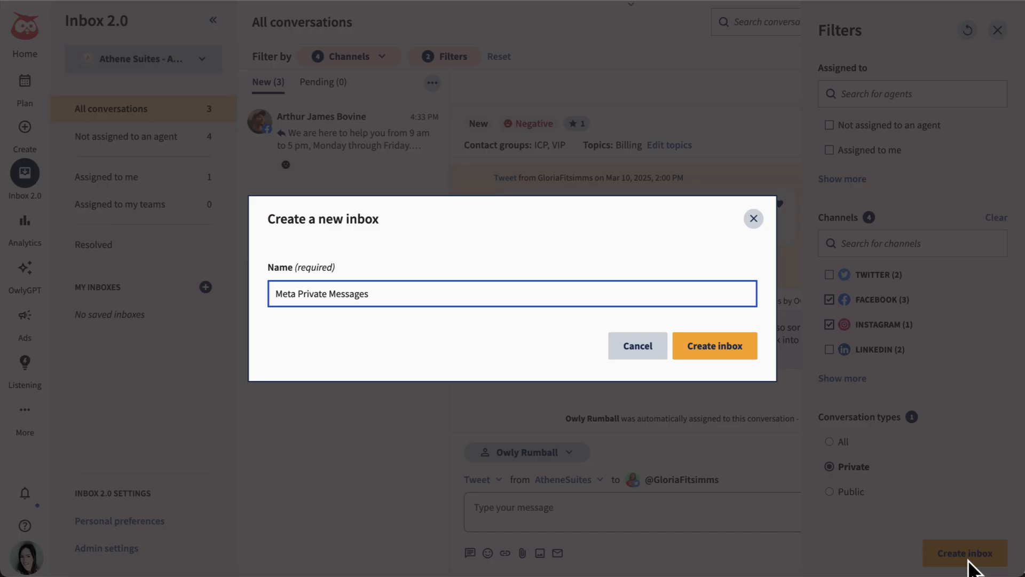
left_click(715, 345)
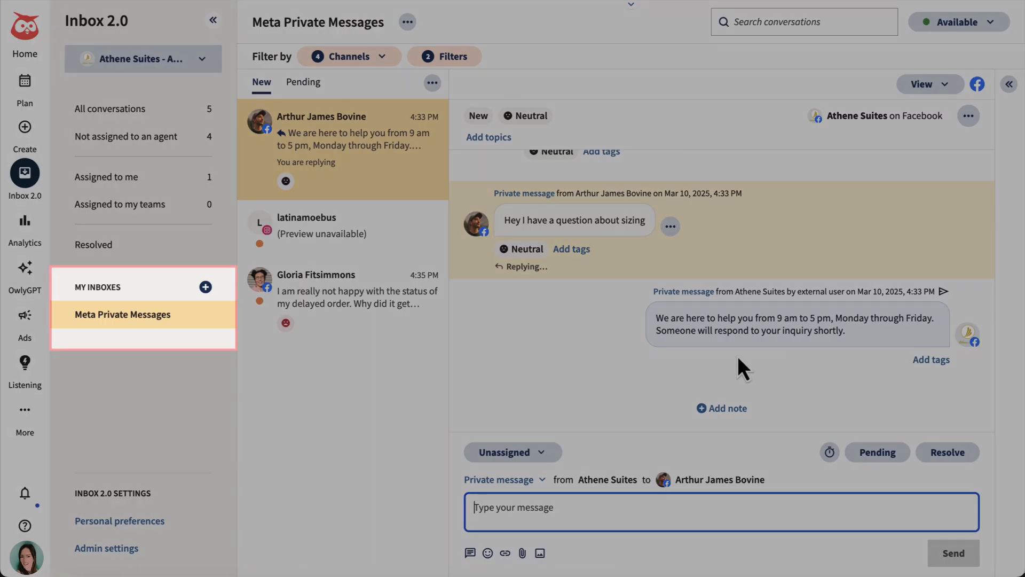
Set Meta Private Messages back to all conversation types and start building another saved inbox
left_click(445, 57)
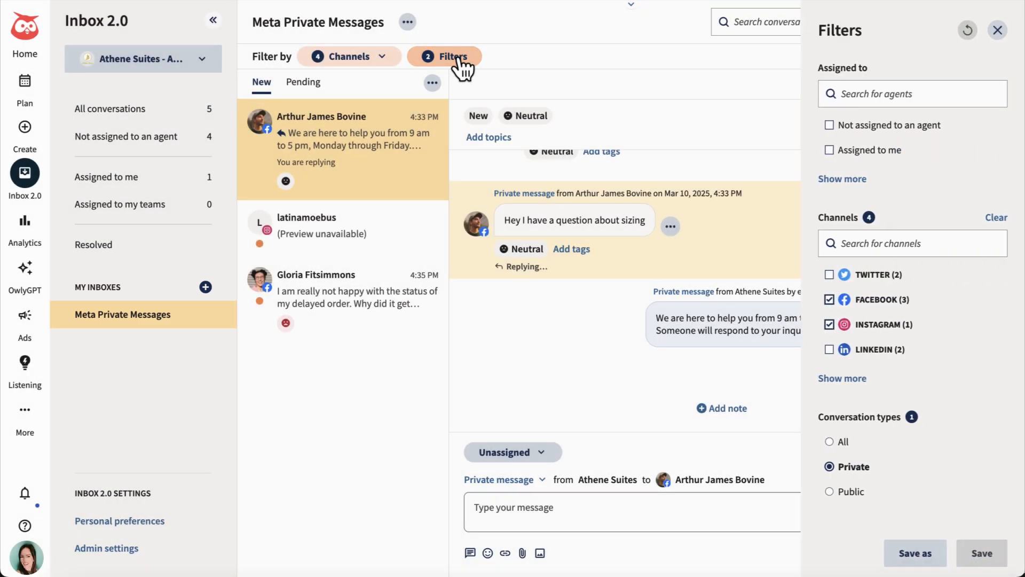
left_click(829, 440)
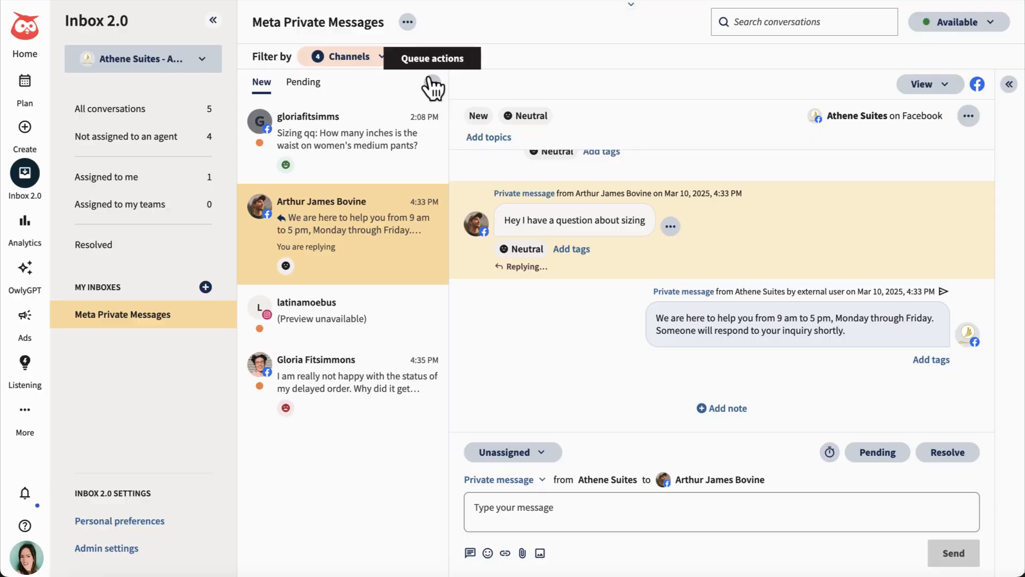
left_click(407, 21)
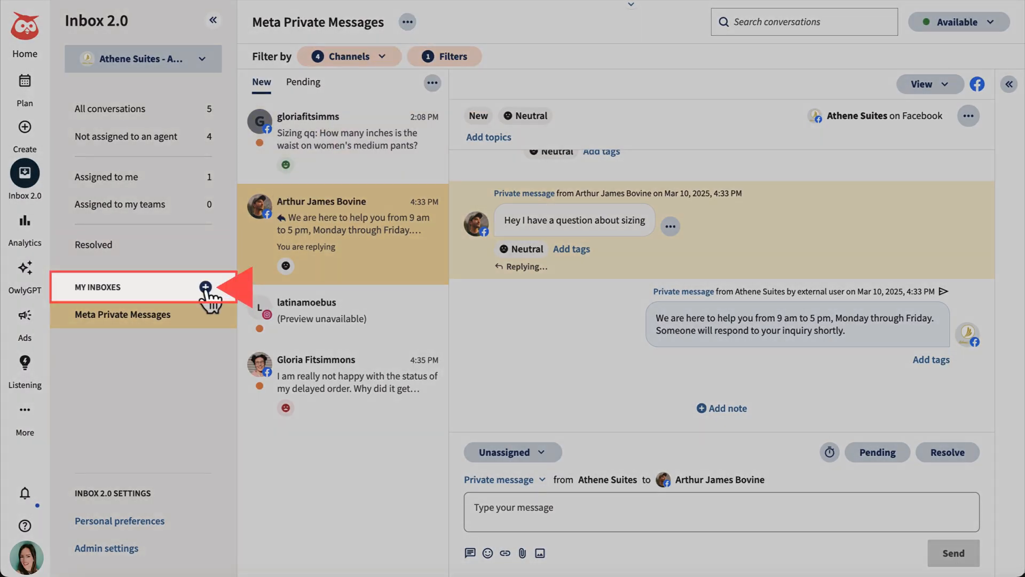
left_click(206, 286)
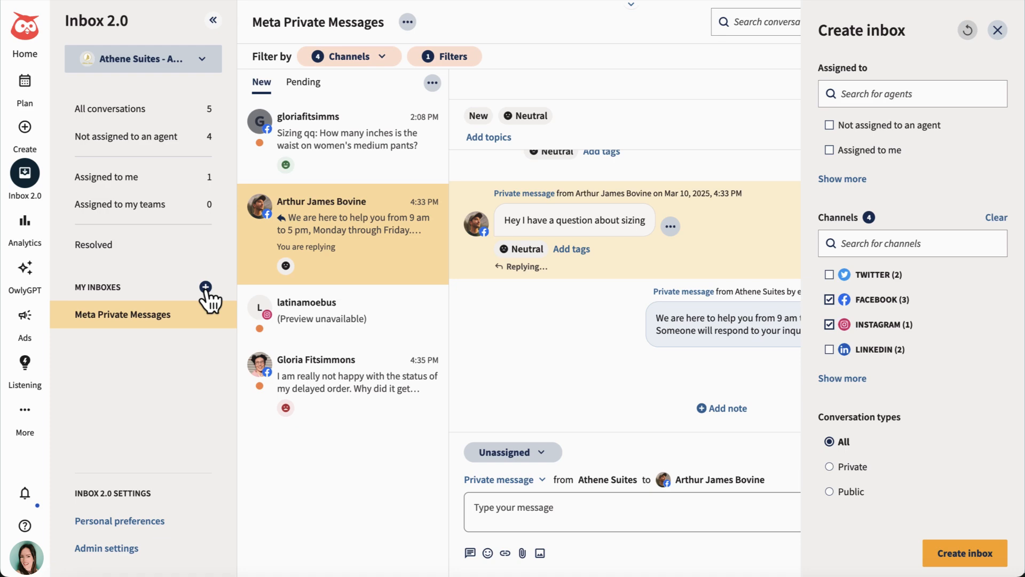
Close the new inbox panel, leaving the Meta Private Messages inbox showing
left_click(997, 29)
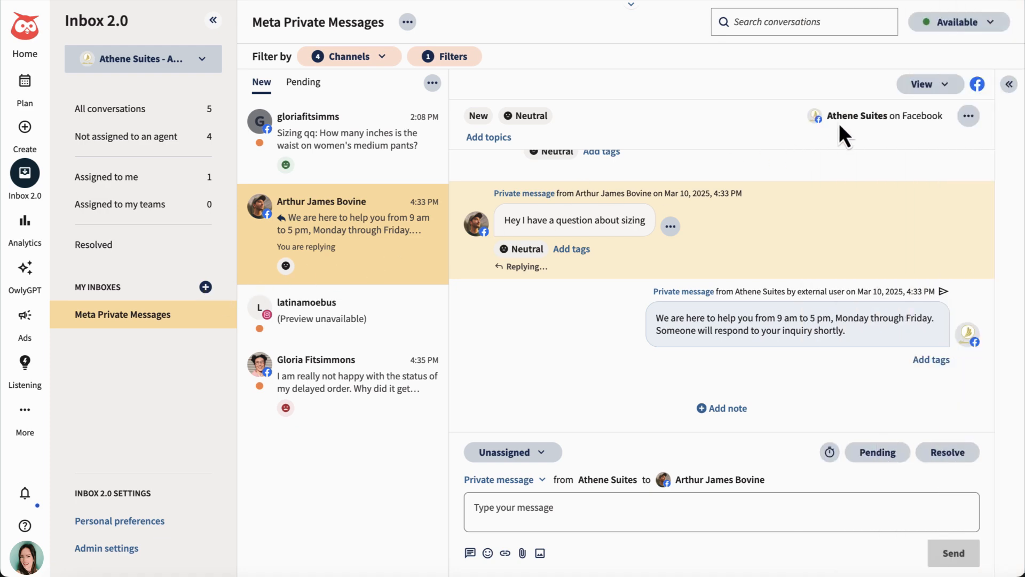
left_click(1009, 83)
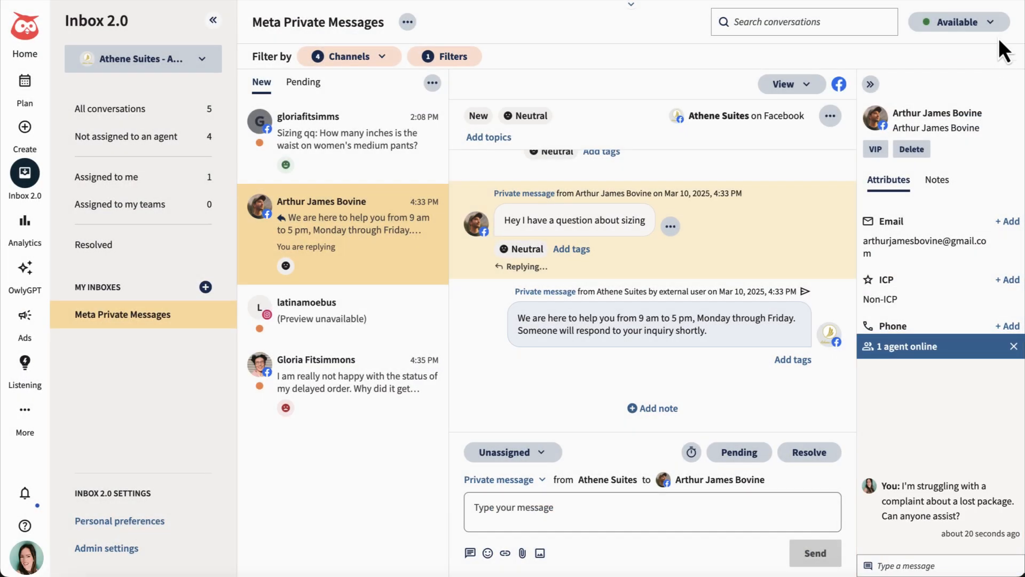
Set the agent's status to Lunch Break and show Personal preferences under Inbox 2.0 Settings
left_click(958, 22)
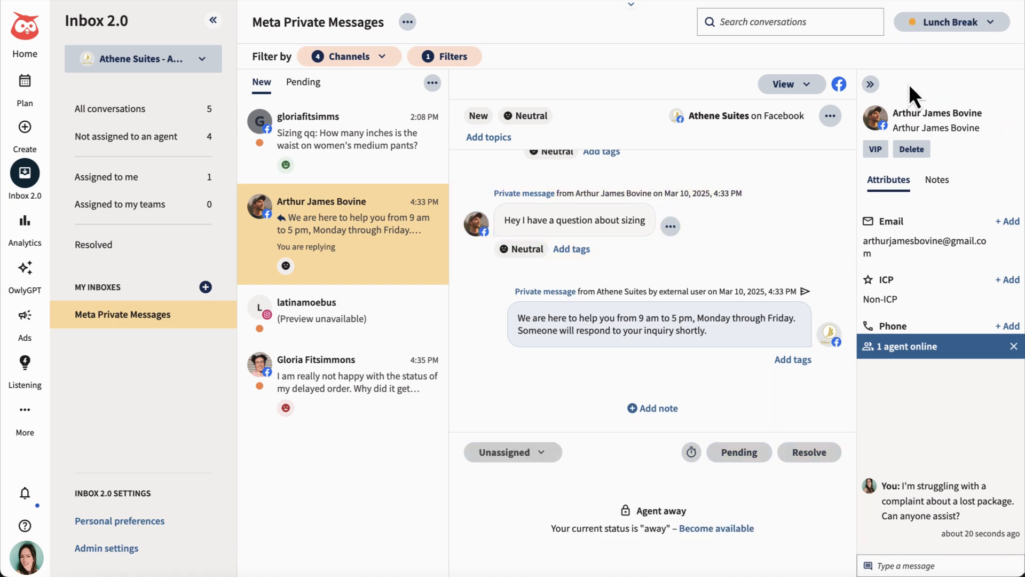
left_click(142, 58)
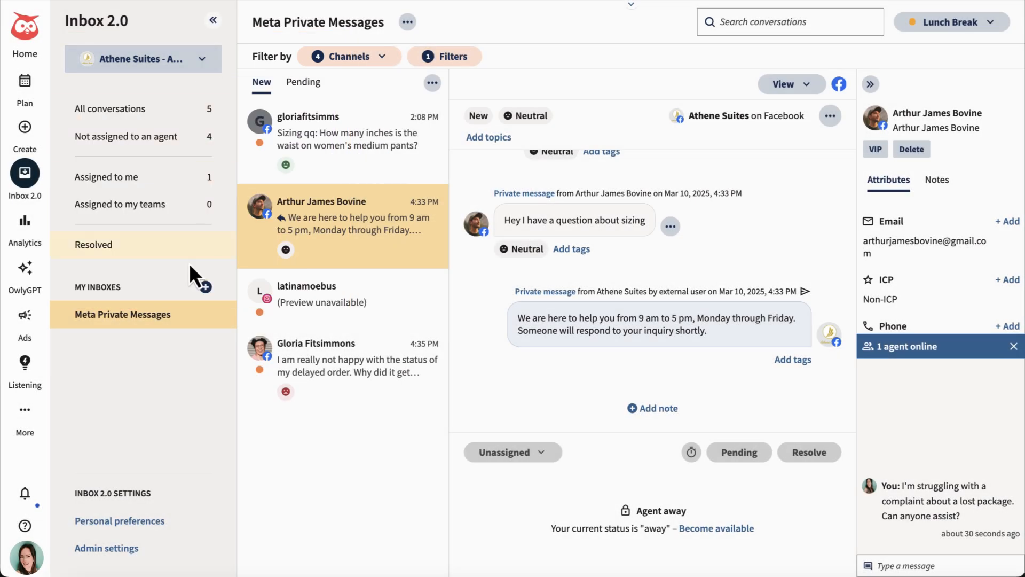
left_click(119, 519)
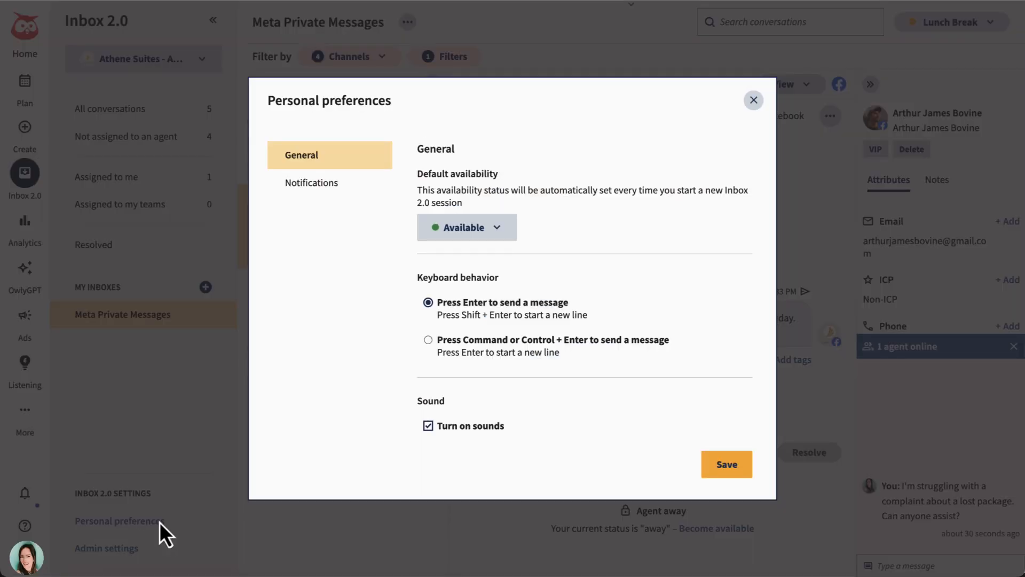